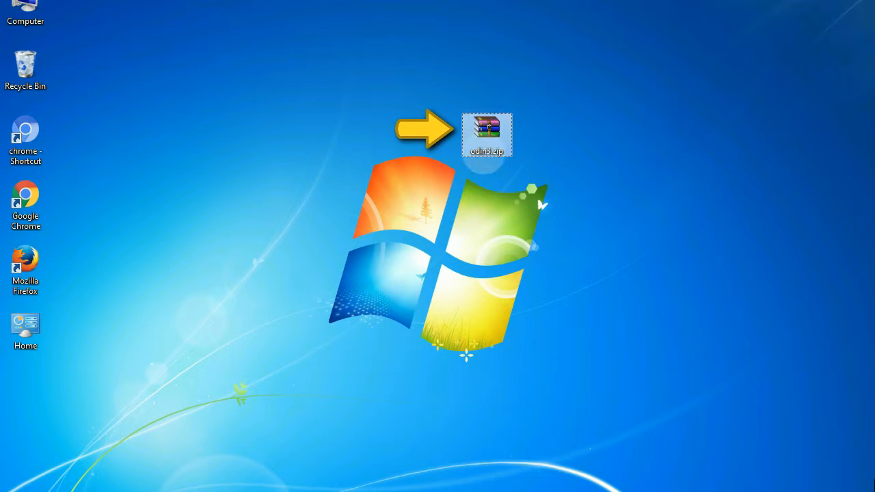
mouse_move(489, 130)
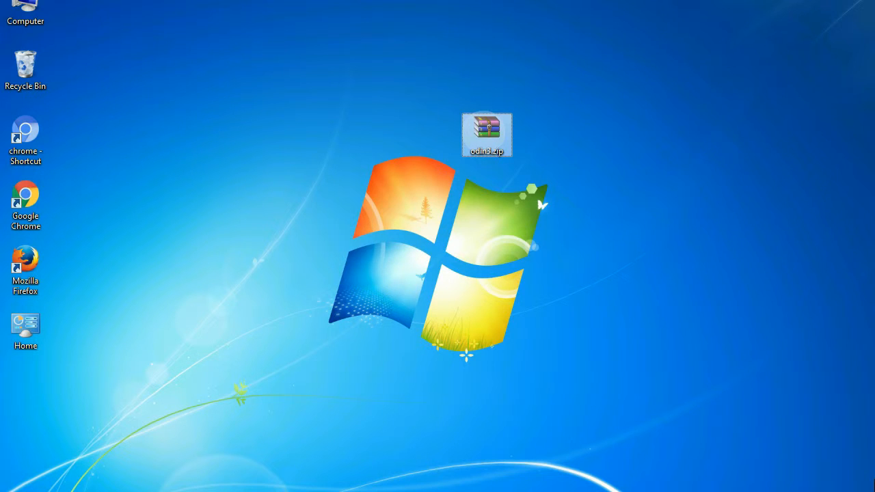
Step: Launch Odin3 and start flashing the HOME .tar.md5 firmware loaded under PDA
double_click(490, 130)
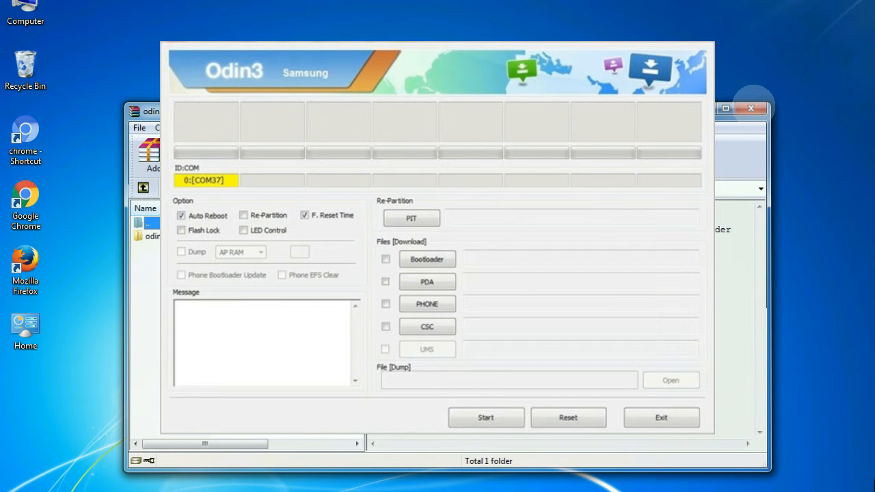
click(485, 417)
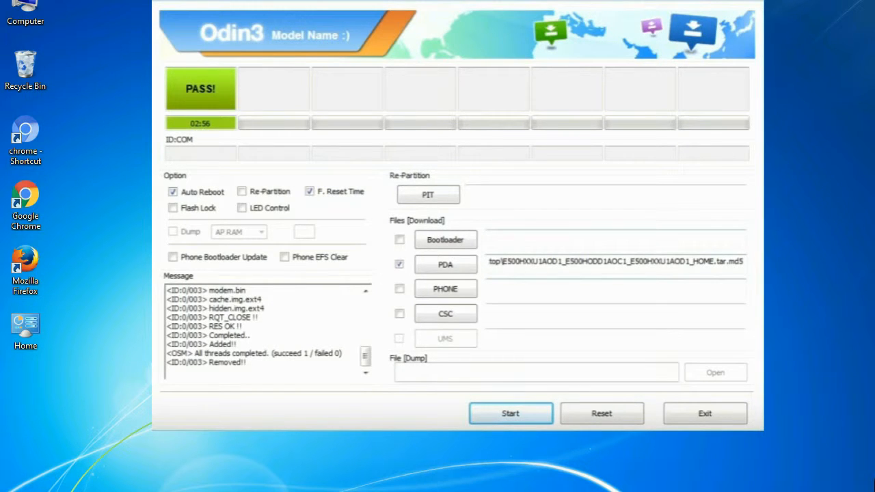
Step: Exit Odin3 after the PASS result, returning to the desktop
click(704, 413)
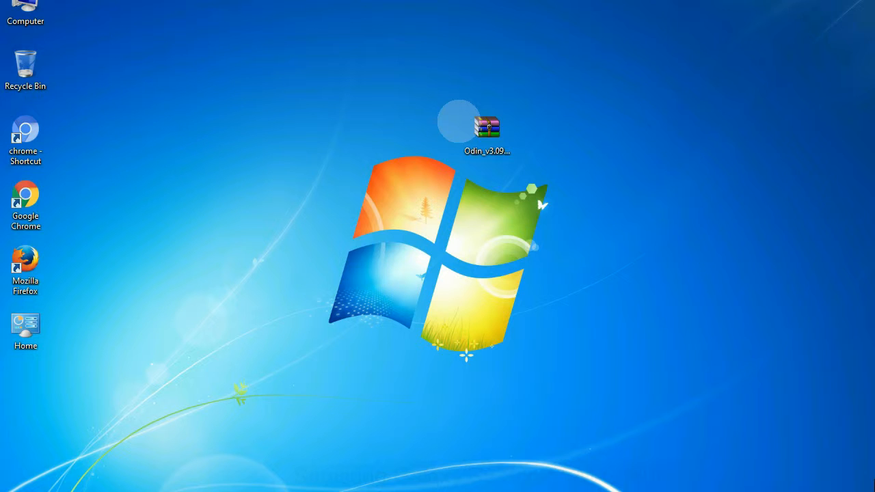
Step: Extract the Odin v3.09 archive here and reach Odin3 v3.09.exe in its folder
click(487, 127)
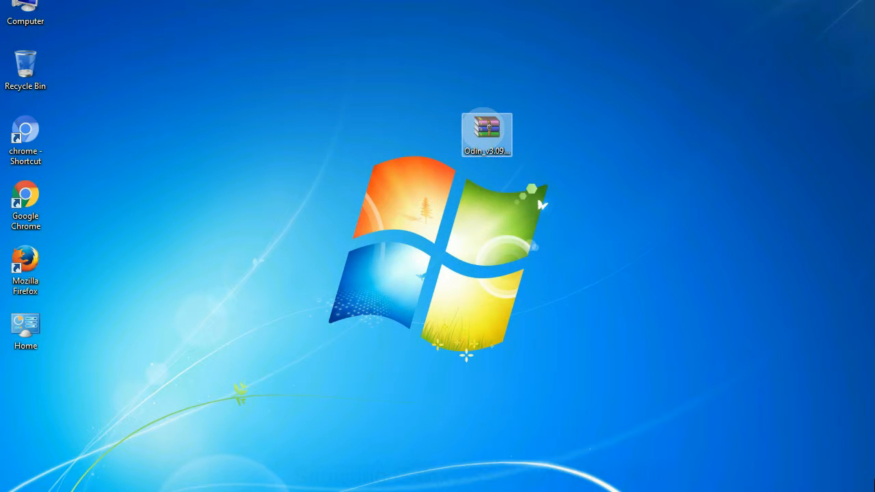
right_click(488, 128)
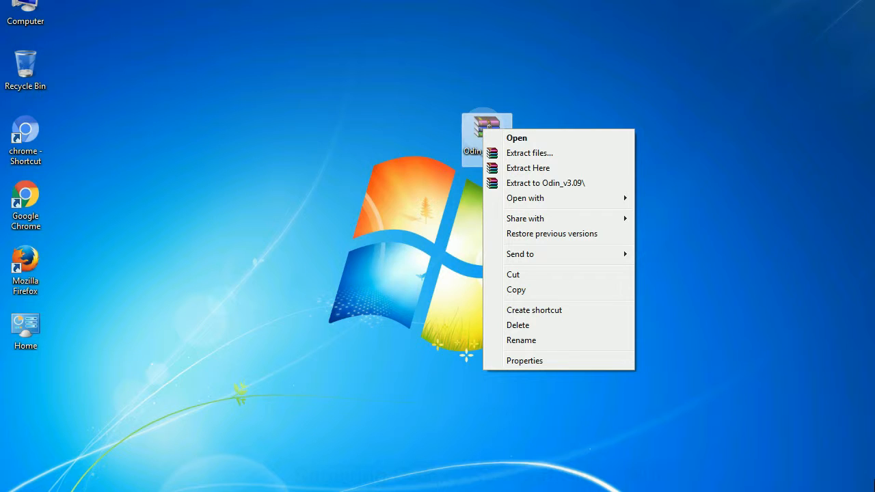
mouse_move(528, 167)
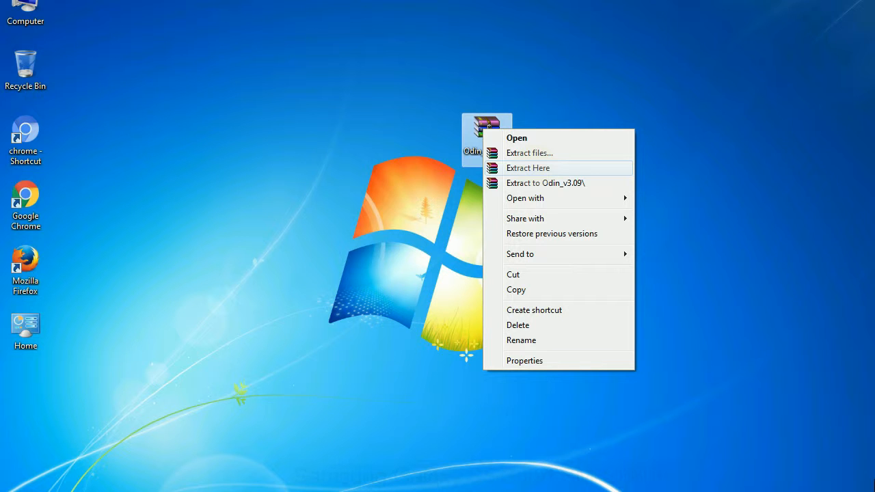
click(527, 167)
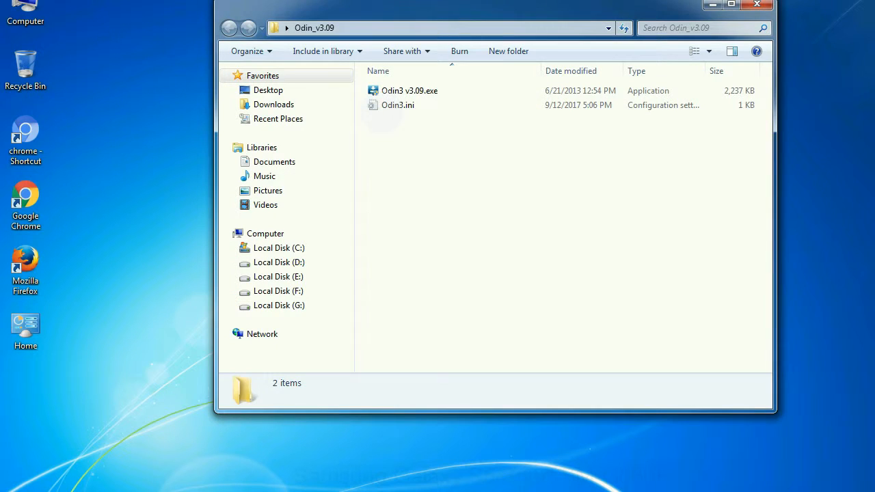
right_click(407, 90)
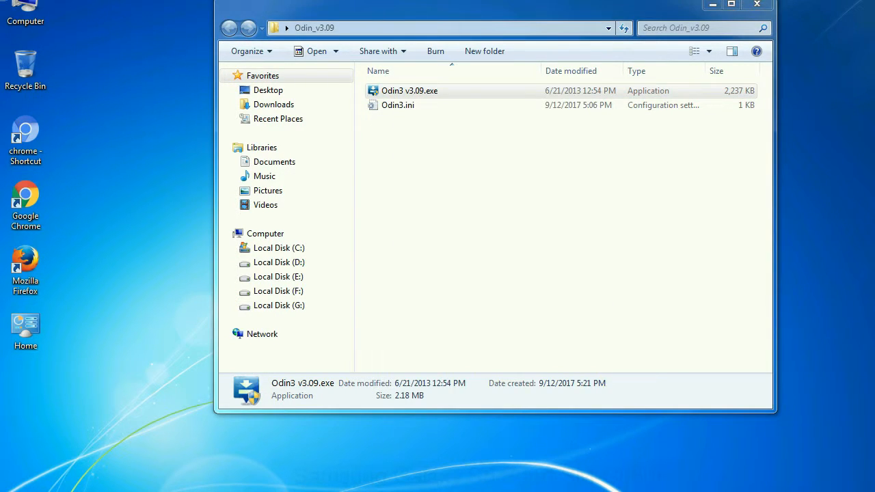
Step: Launch Odin3 v3.09, review its empty BL/AP/CP/CSC slots, then close it
double_click(406, 91)
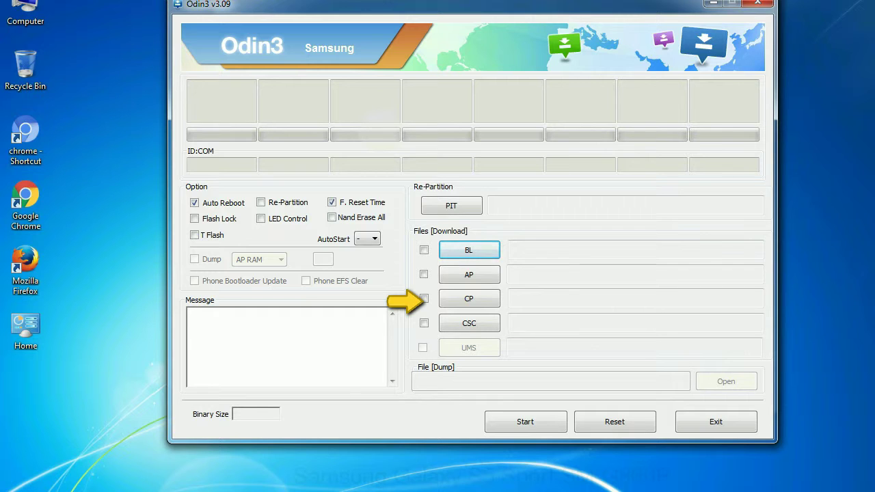
mouse_move(422, 323)
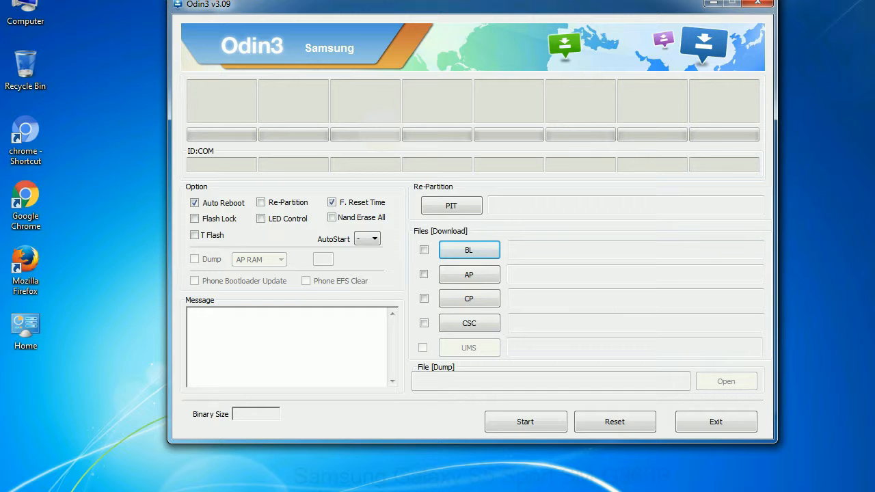
click(758, 4)
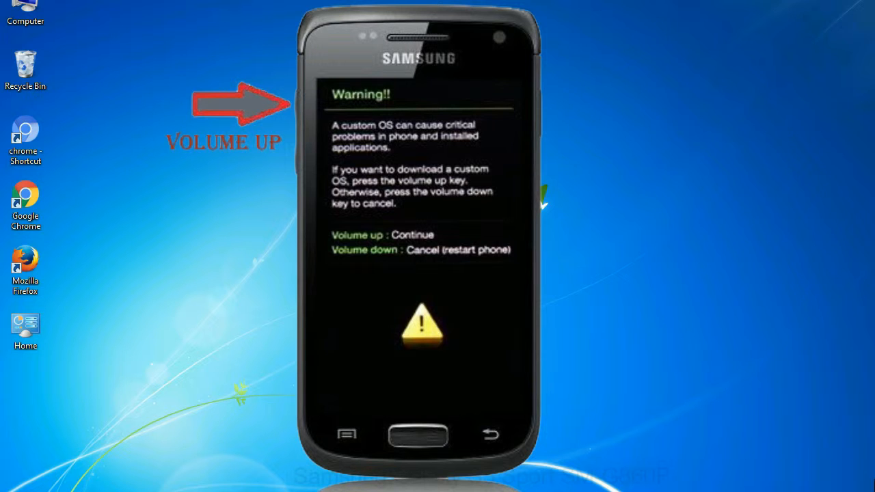
Step: Bring up the context actions for Odin3 v3.09.exe in the Odin_v3.09 folder
right_click(403, 91)
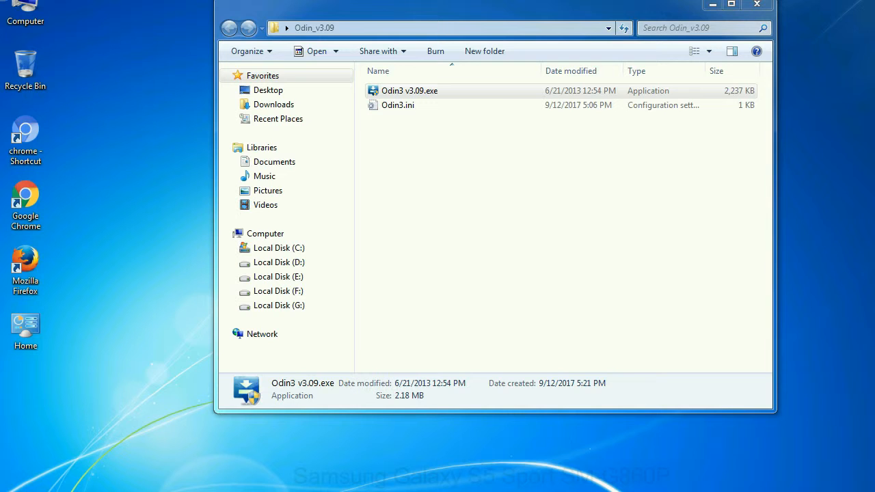
Step: Launch Odin3 v3.09.exe from the extracted Odin_v3.09 folder
double_click(403, 90)
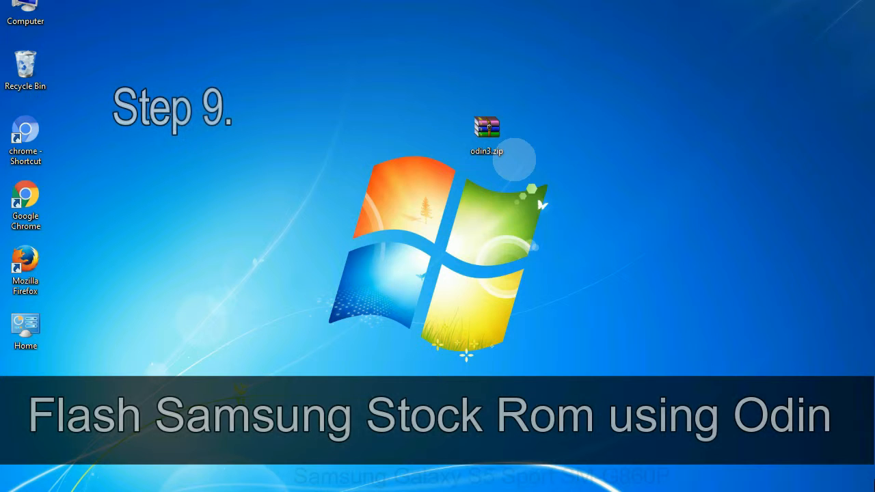
Step: Launch Odin from odin3.zip with the phone on COM3 and pick the stock HOME .tar.md5 for PDA
click(487, 129)
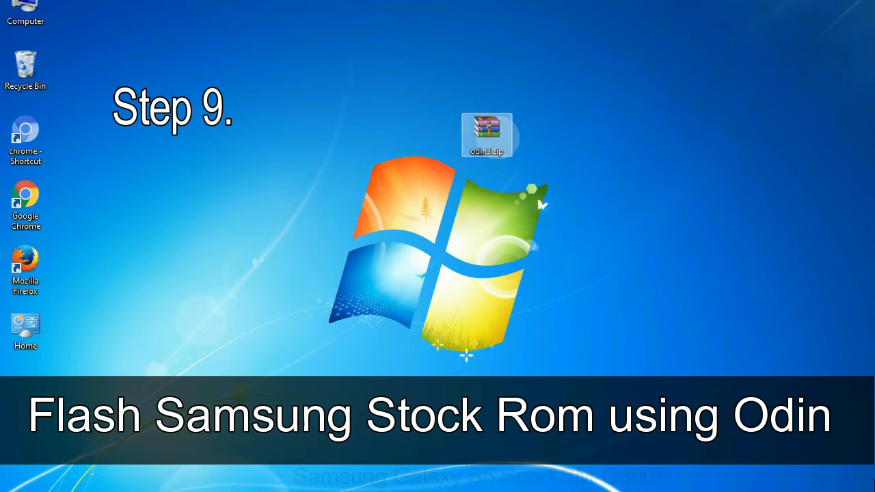
double_click(488, 128)
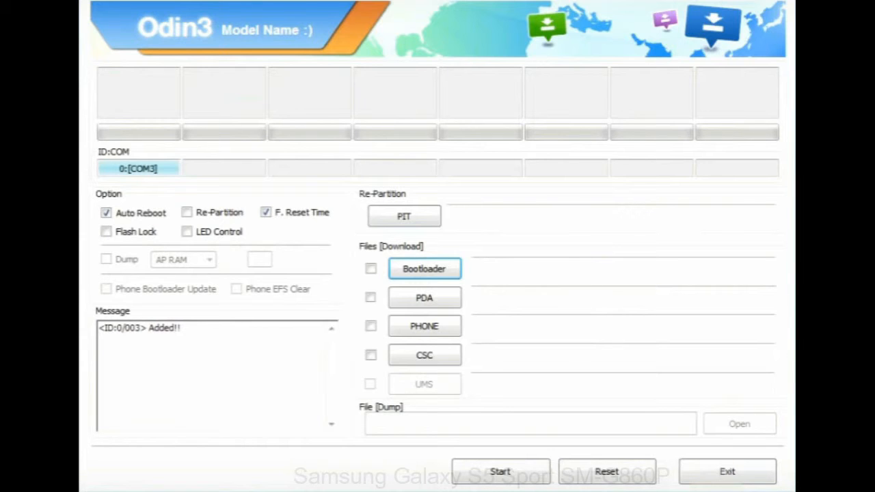
click(424, 298)
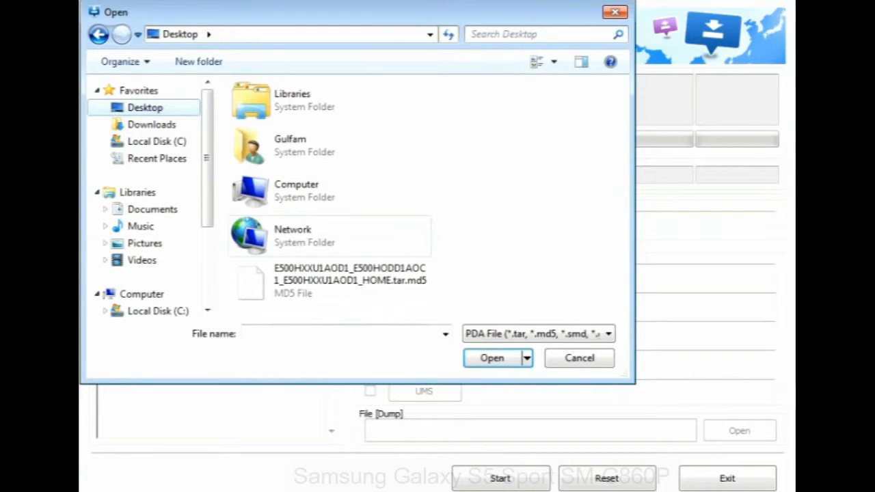
click(492, 358)
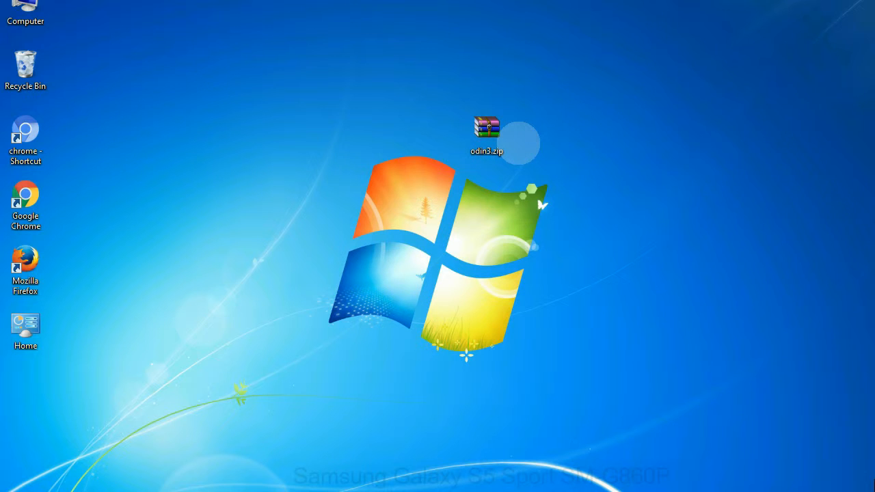
click(487, 134)
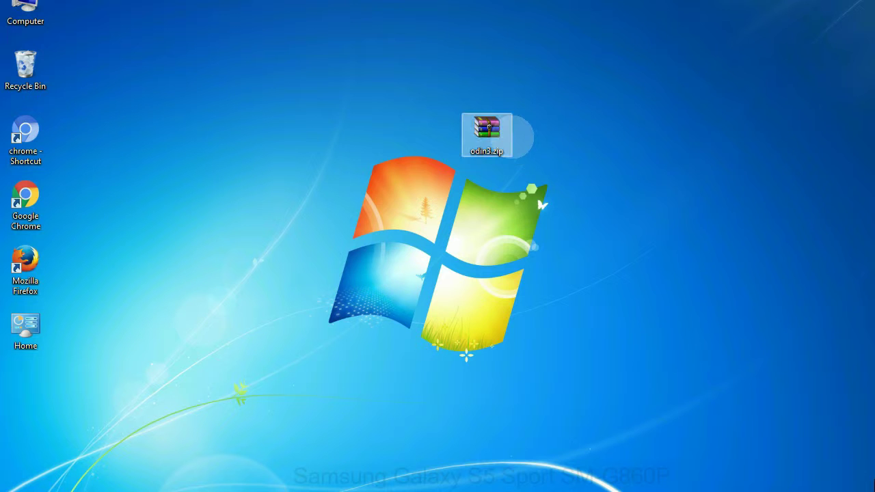